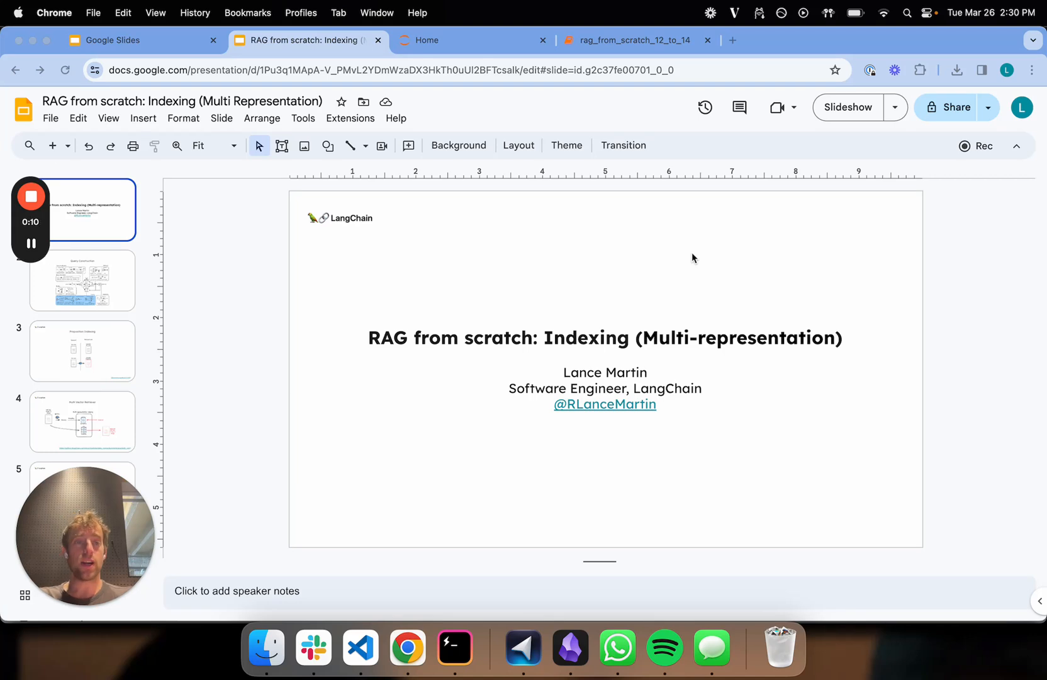
mouse_move(88, 284)
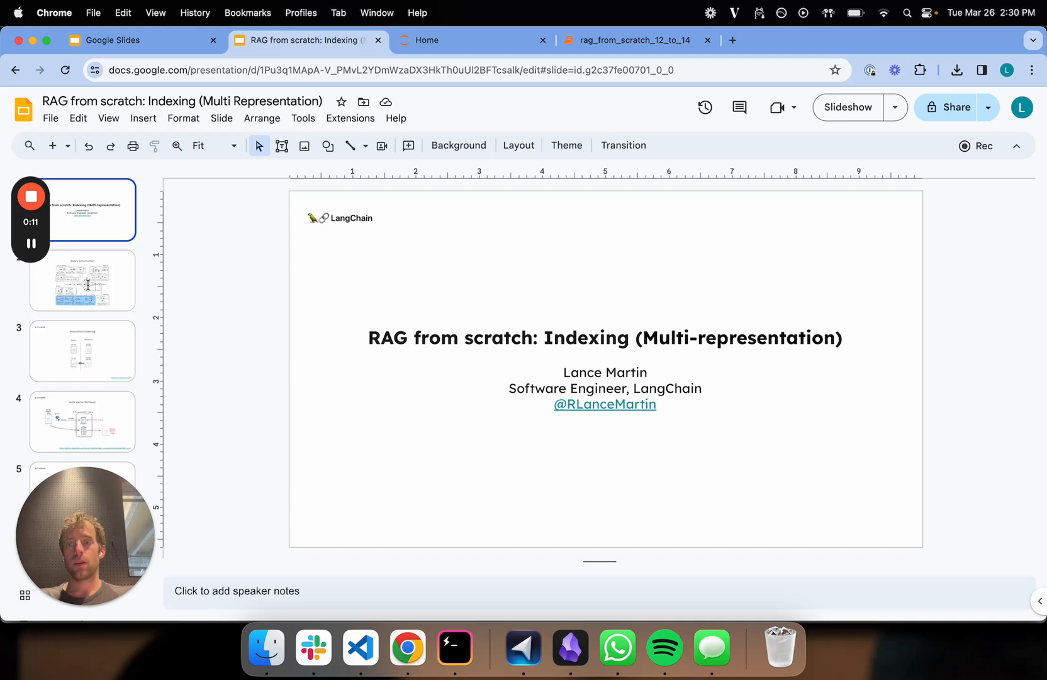
- Start the RAG indexing slideshow and show the Query Construction overview diagram
click(847, 108)
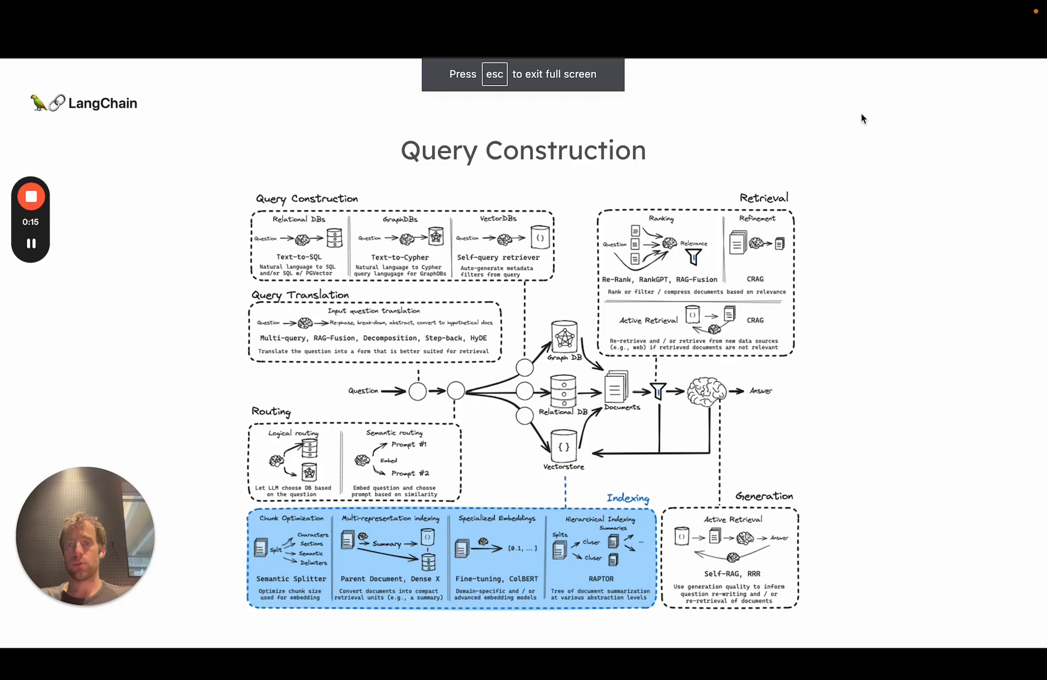
mouse_move(261, 397)
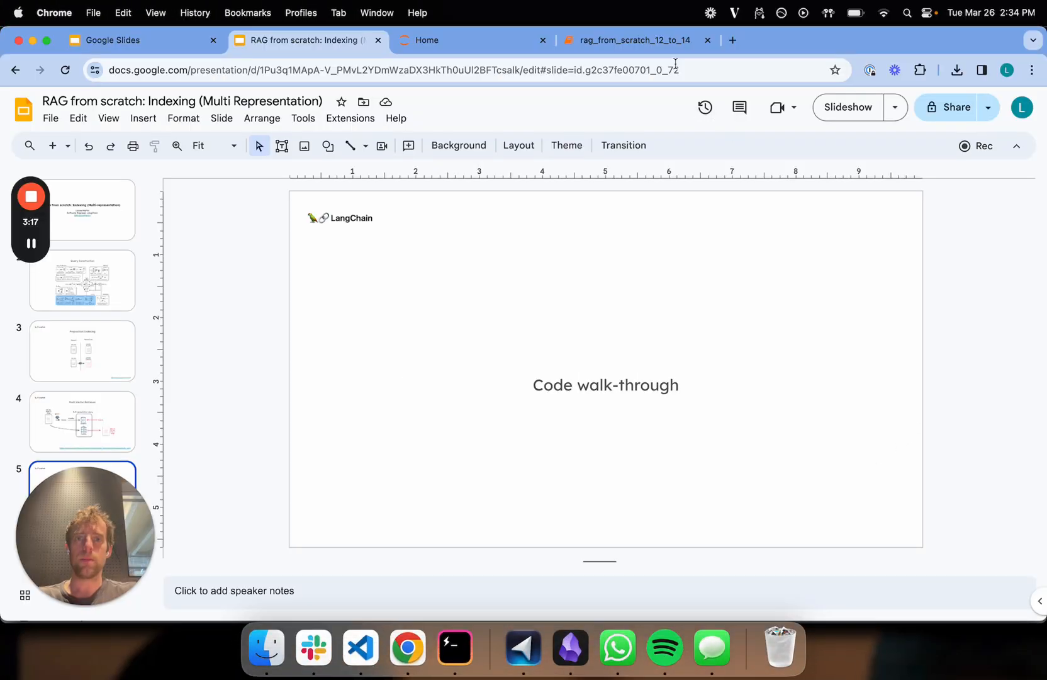
- Switch to rag_from_scratch_12_to_14 and scroll to the WebBaseLoader and summary chain cells
click(631, 40)
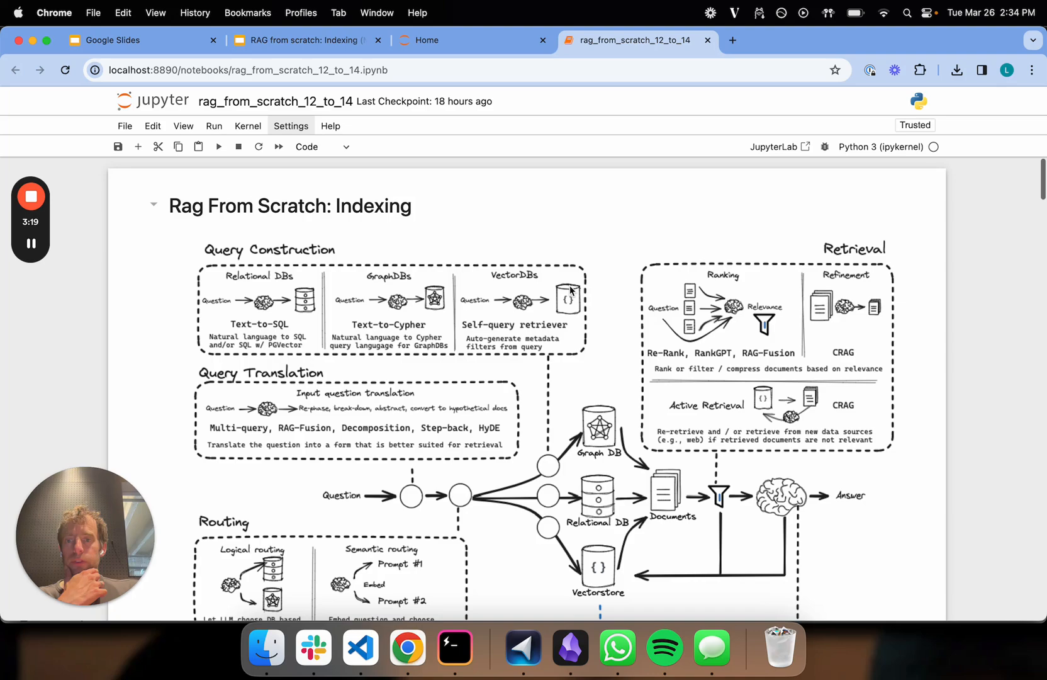
scroll(down, 3)
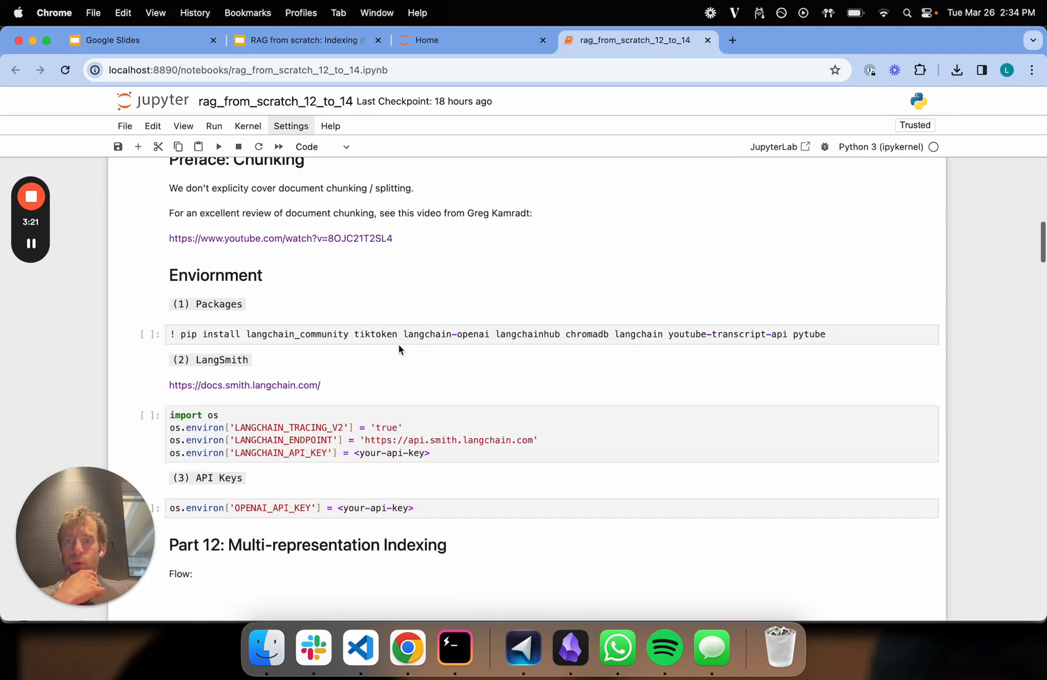
scroll(down, 3)
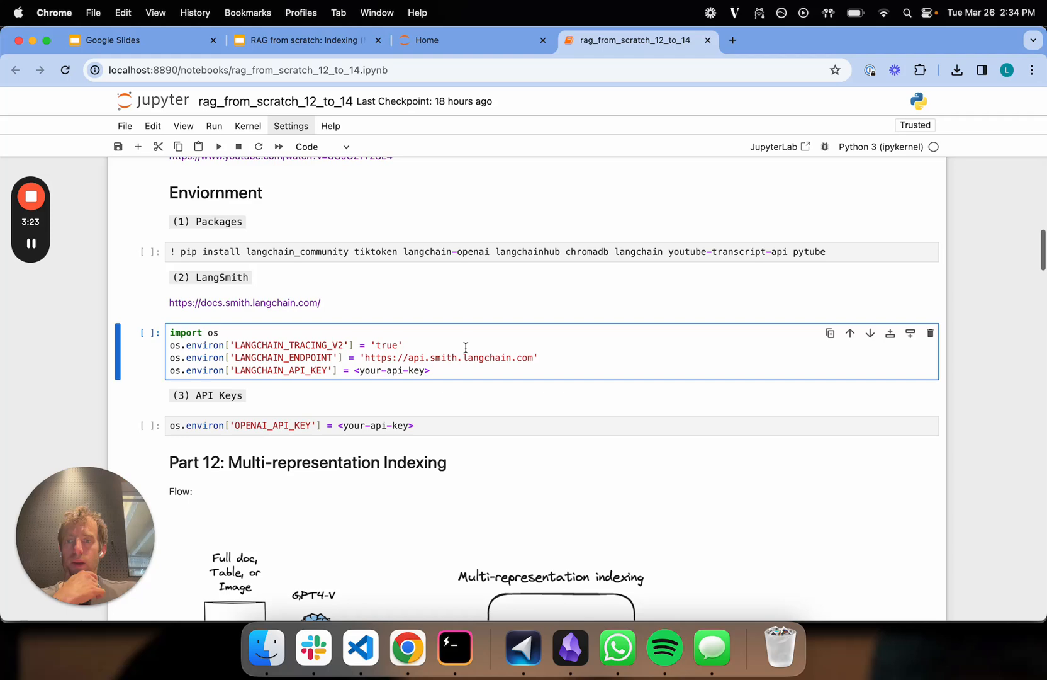
scroll(down, 3)
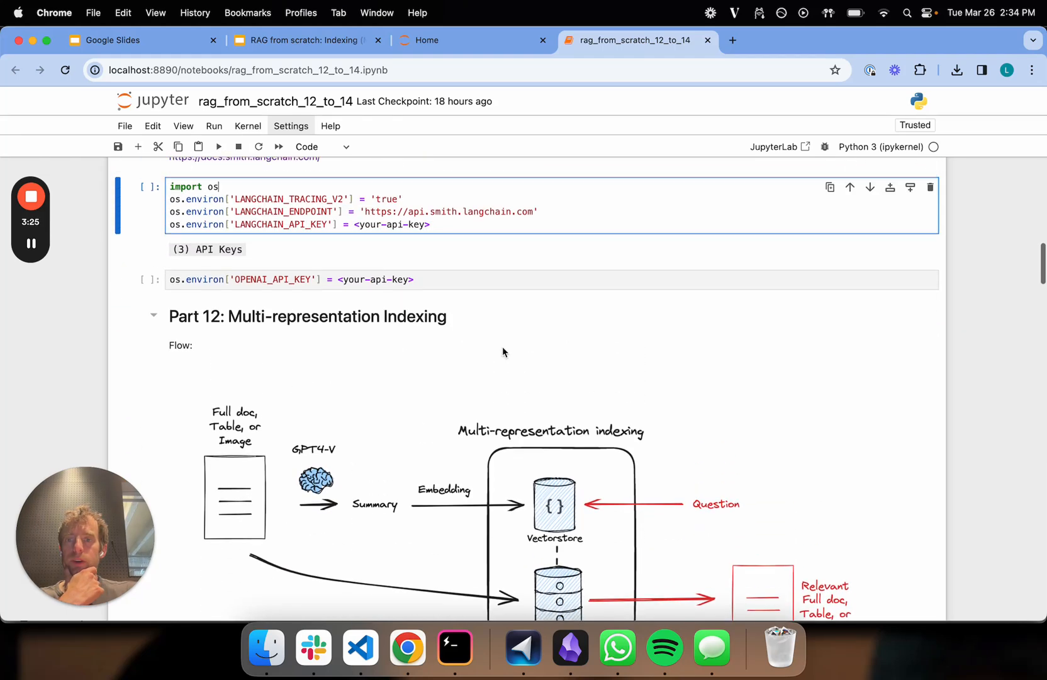
scroll(down, 3)
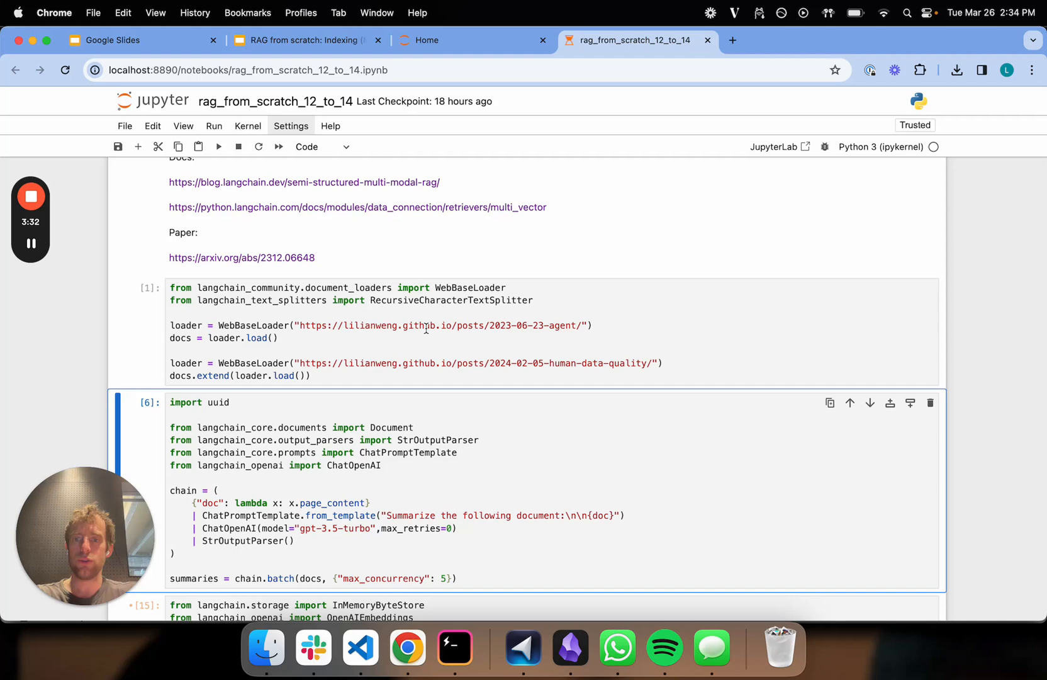
scroll(up, 3)
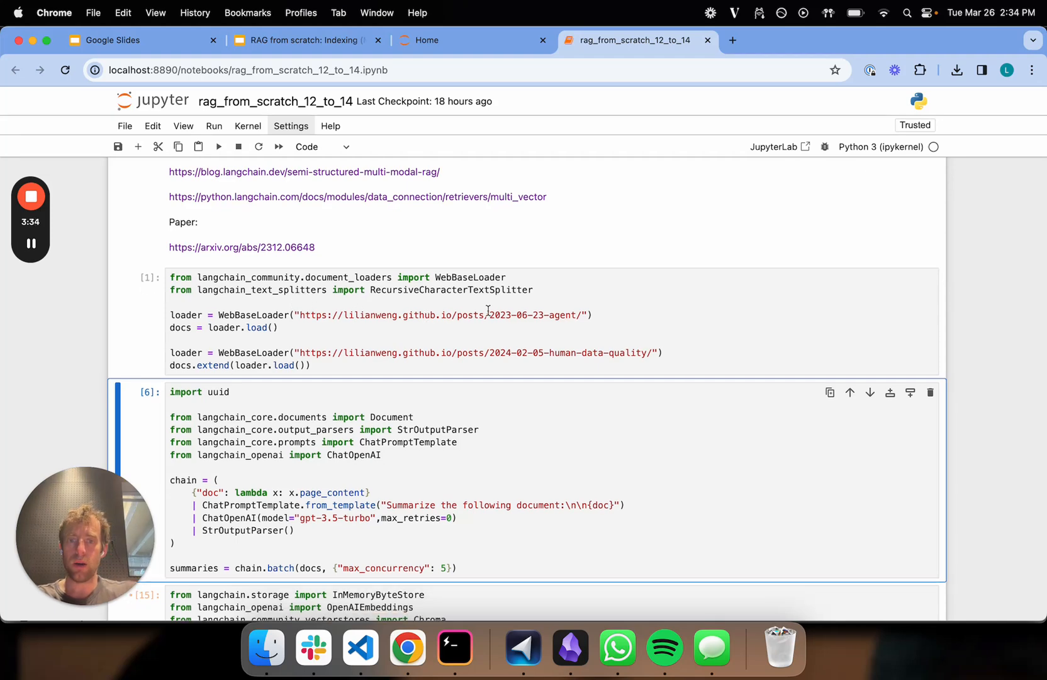
scroll(down, 3)
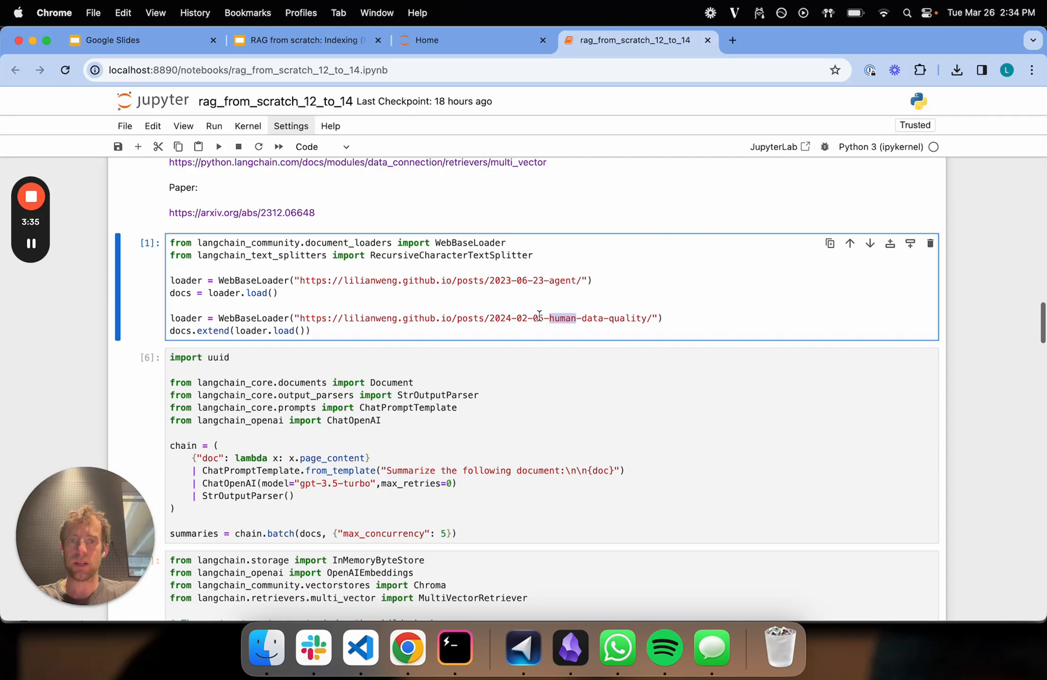
scroll(down, 3)
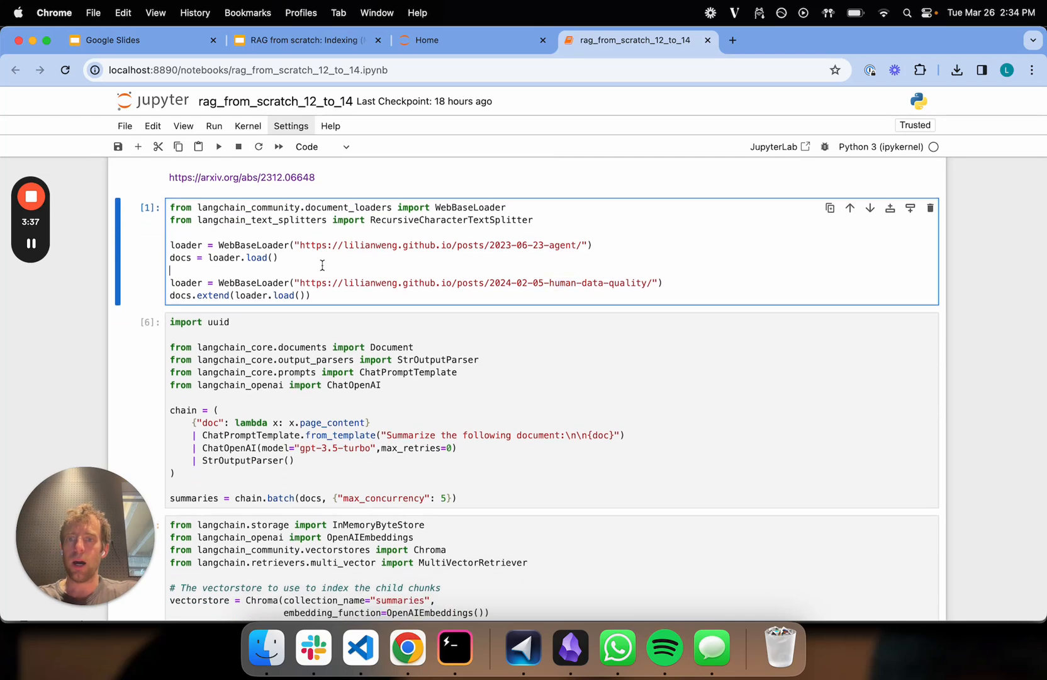
scroll(down, 3)
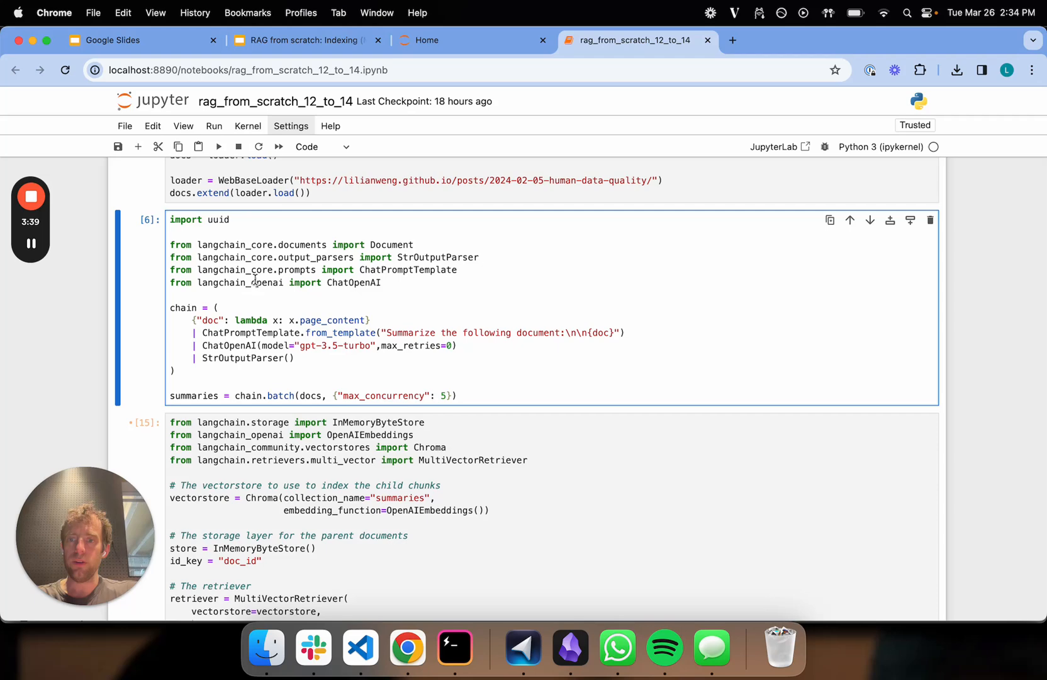
- Select the summaries-generating cell and scroll toward the vectorstore and retriever setup cell
click(218, 146)
text(summaries)
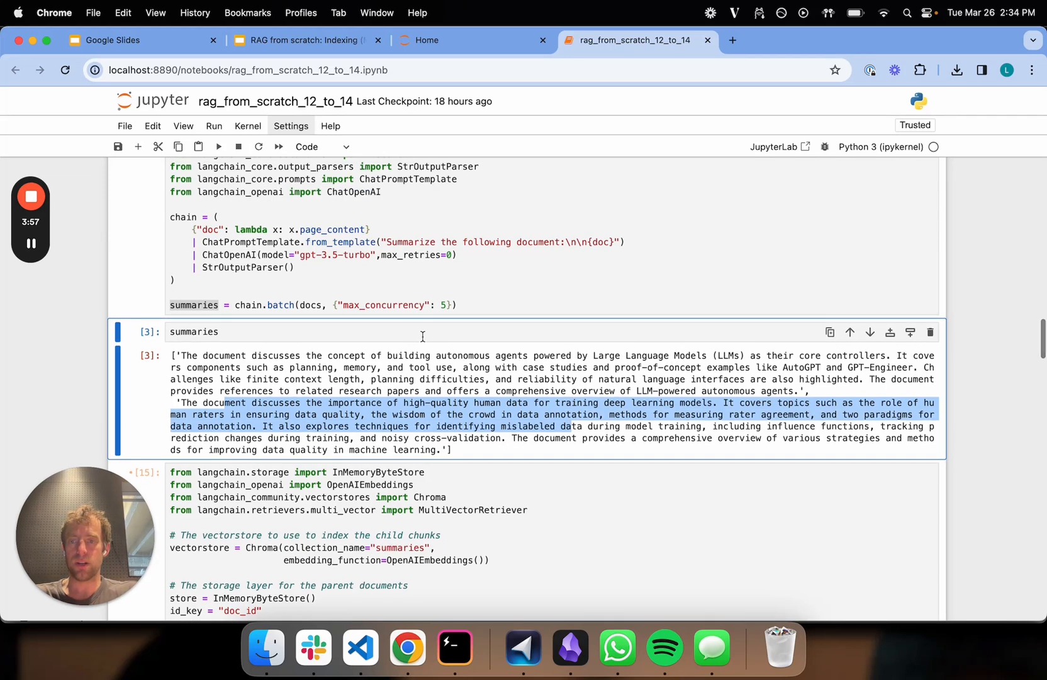
scroll(down, 3)
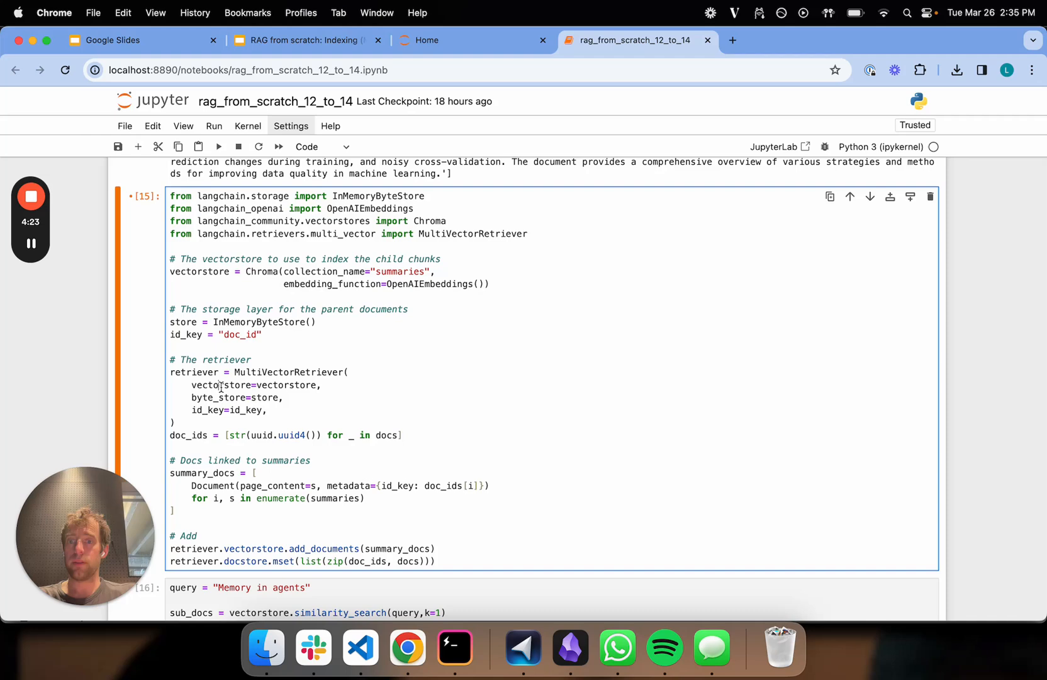
- Highlight the vectorstore argument of the MultiVectorRetriever setup
double_click(287, 384)
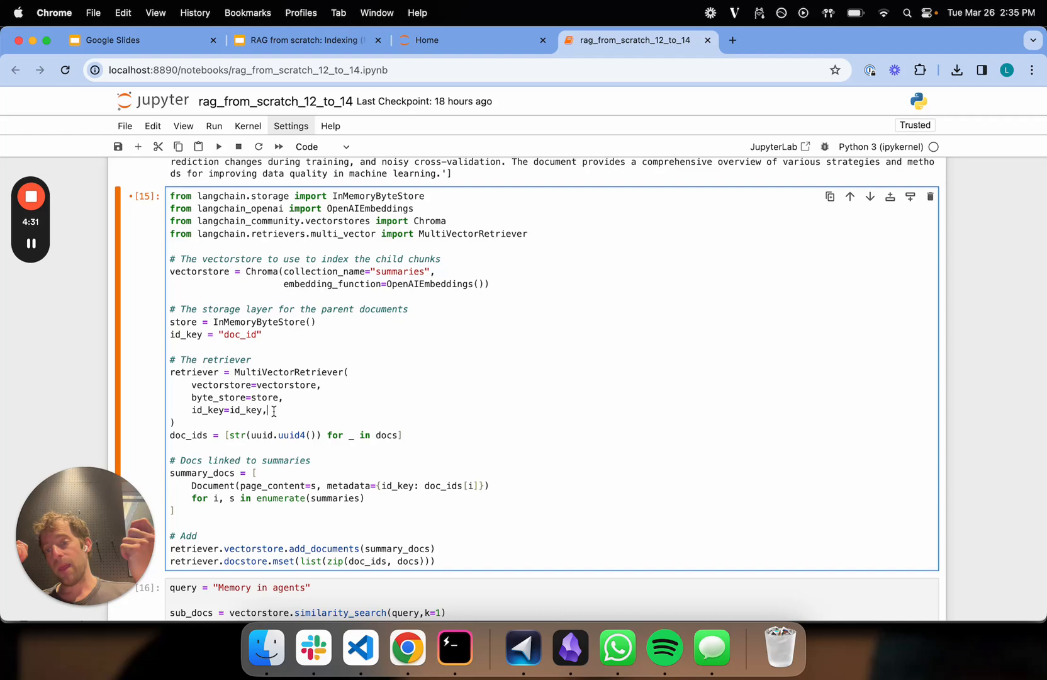
scroll(down, 3)
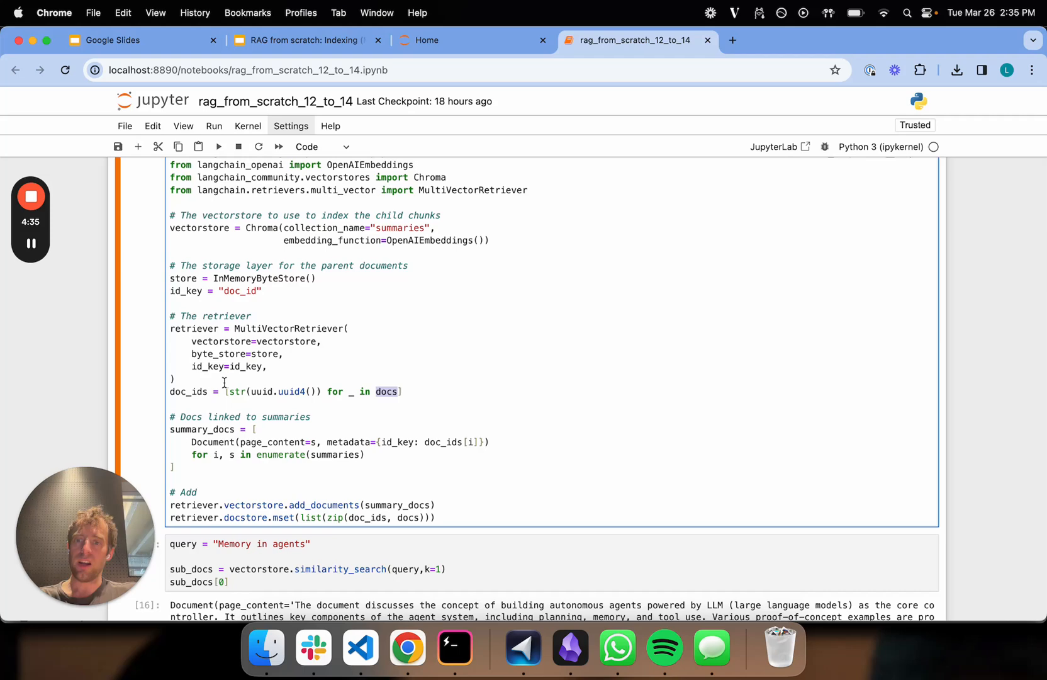
scroll(down, 3)
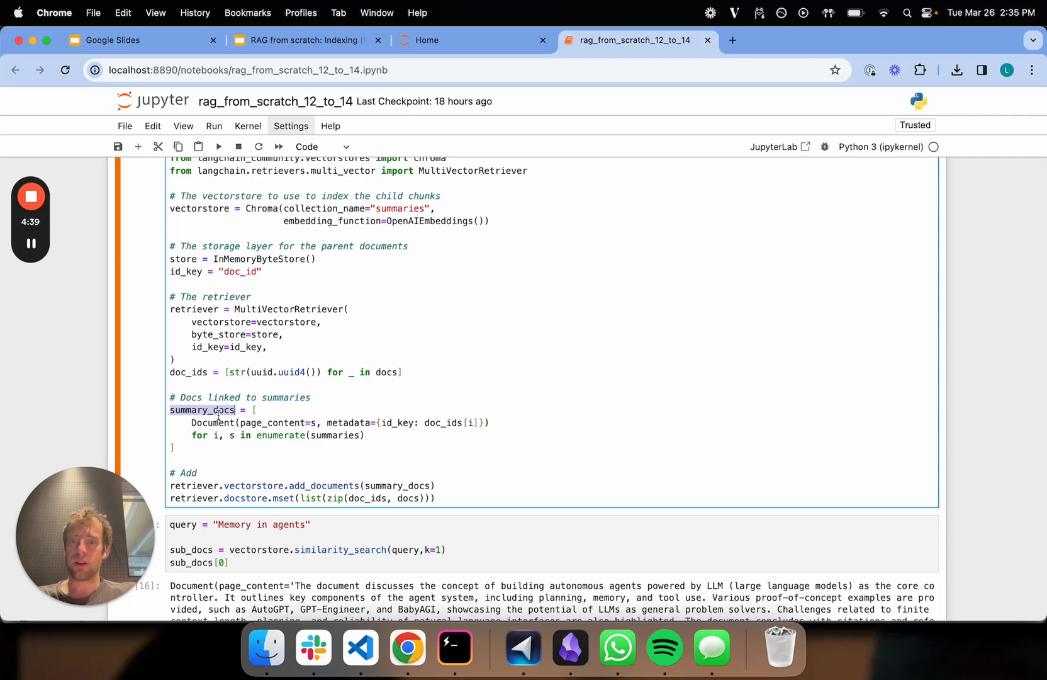
scroll(down, 3)
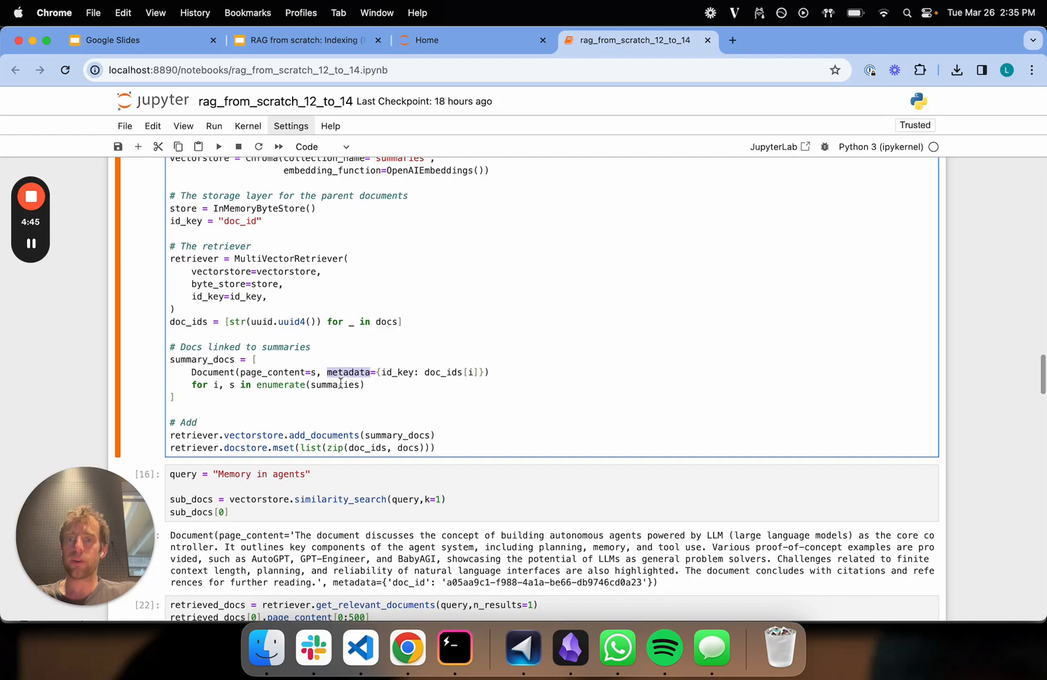
- Highlight the summary_docs and doc_ids lists, then view the 'Memory in agents' similarity search
double_click(443, 372)
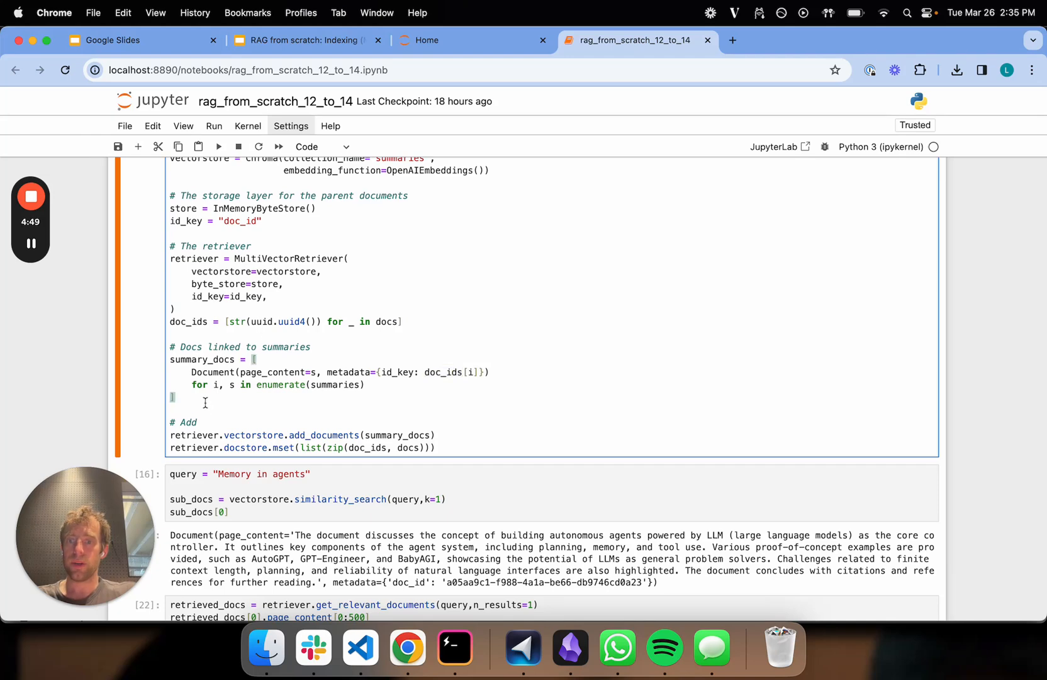
mouse_move(221, 409)
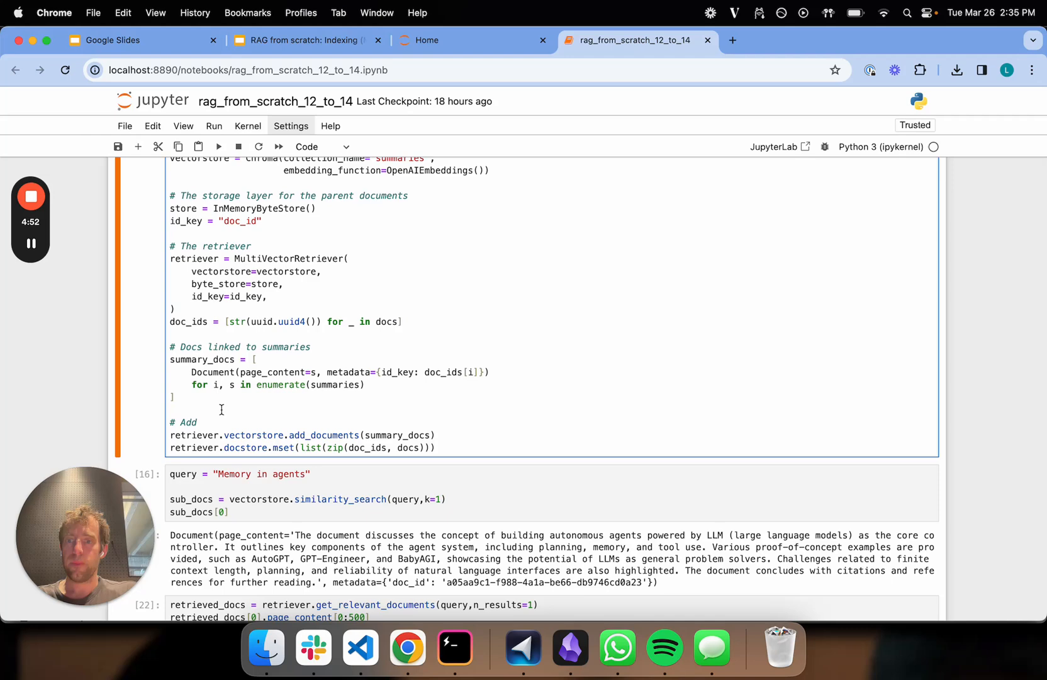
scroll(down, 3)
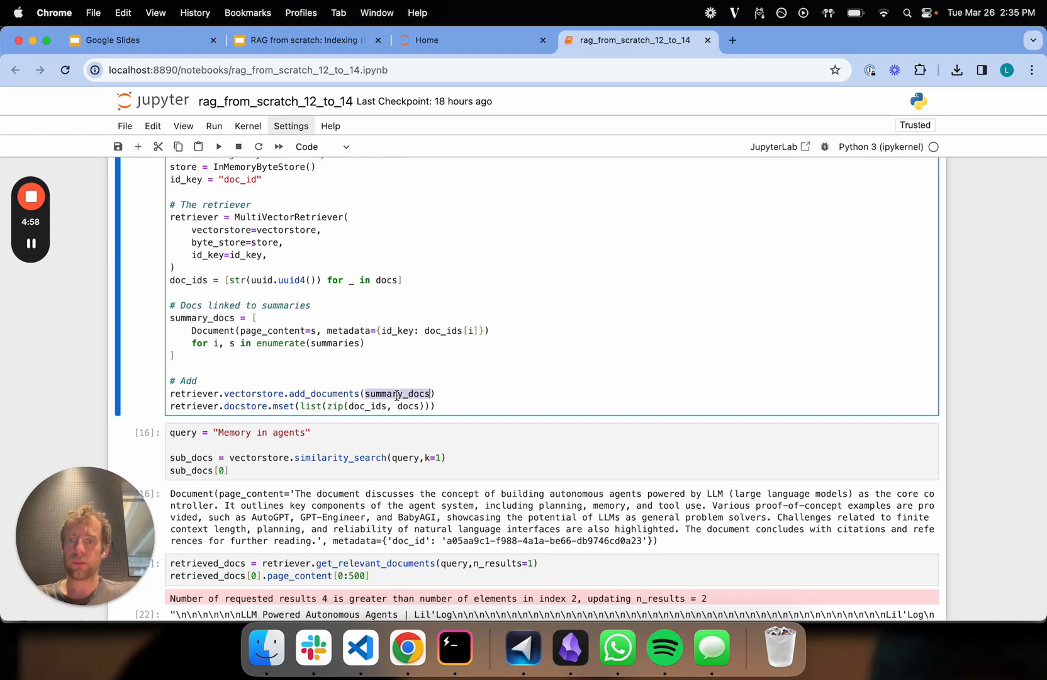
double_click(189, 280)
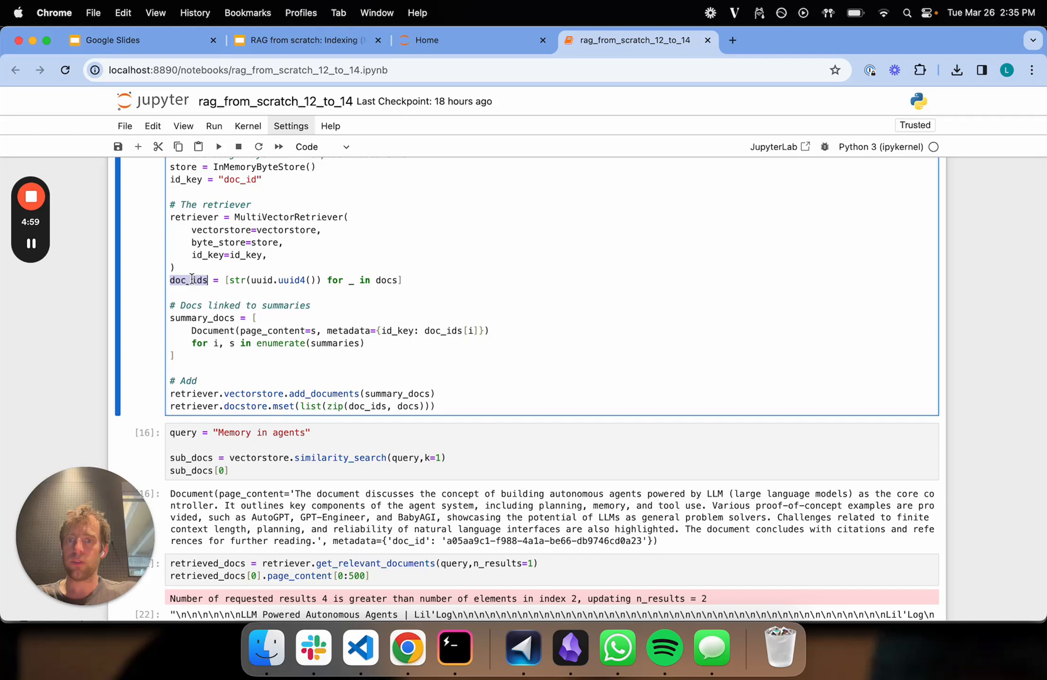
scroll(down, 3)
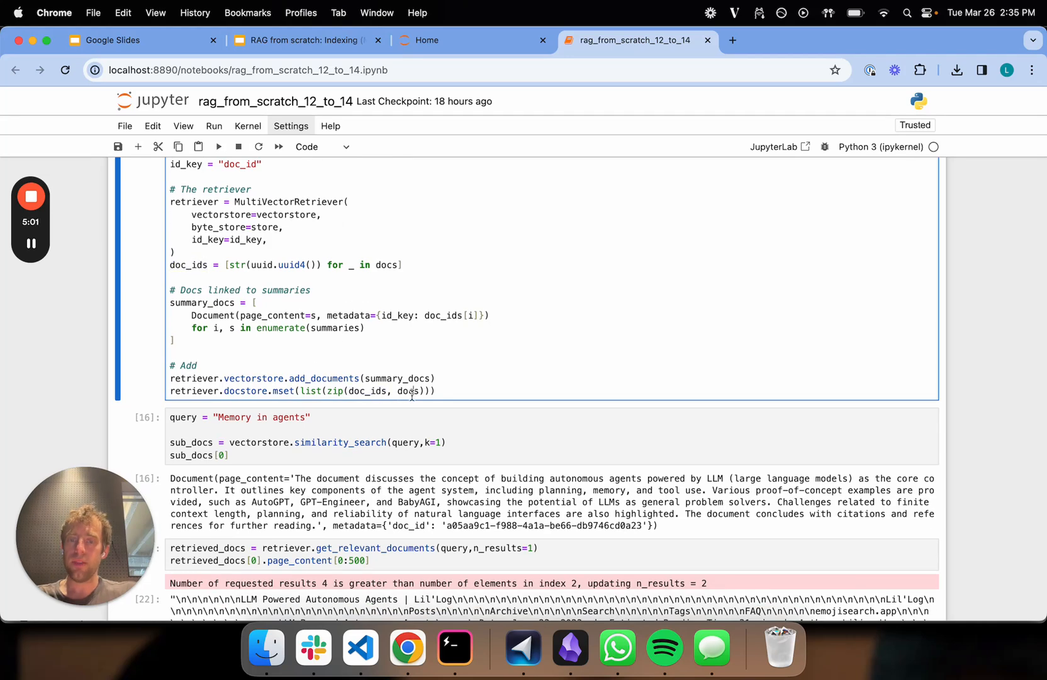
double_click(406, 390)
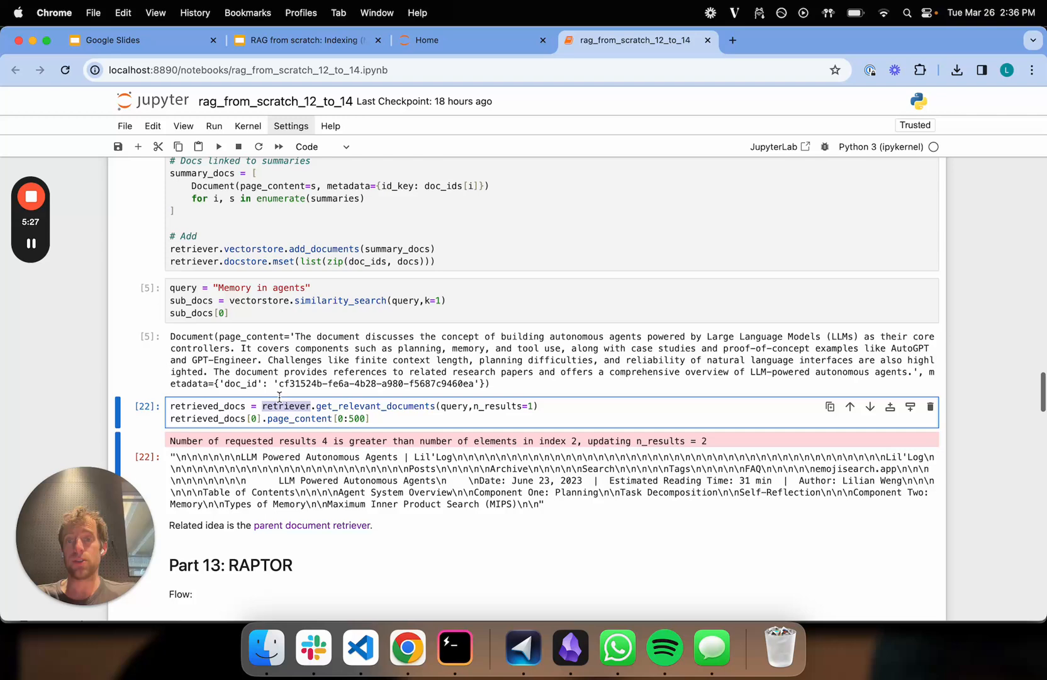
scroll(up, 3)
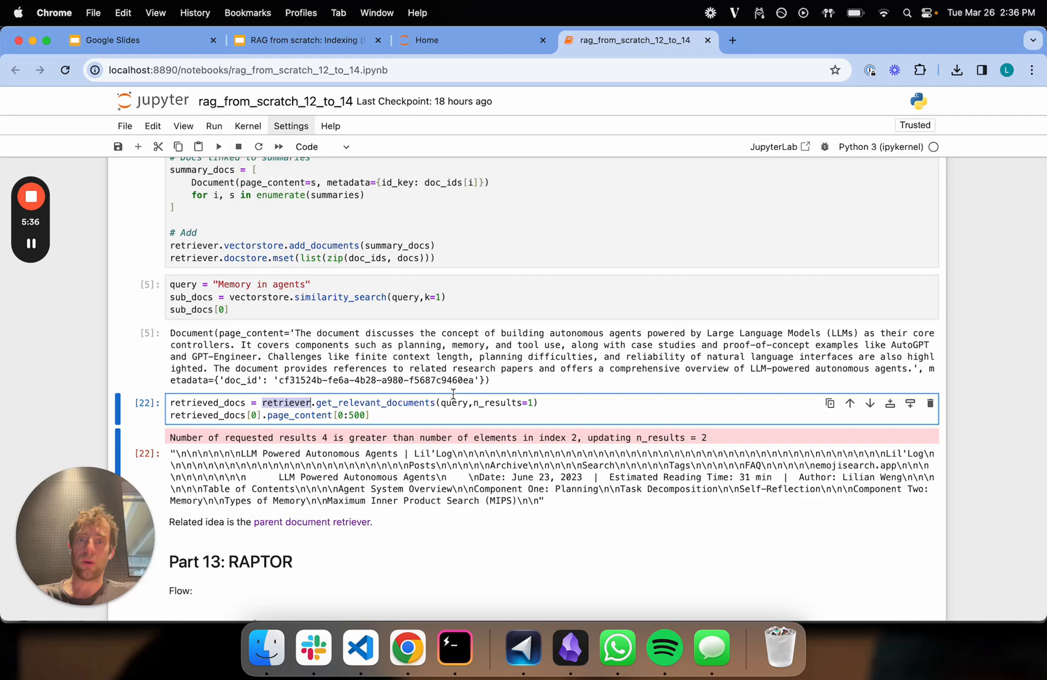
- Rerun the get_relevant_documents cell for retrieved_docs and add an empty cell below
double_click(207, 402)
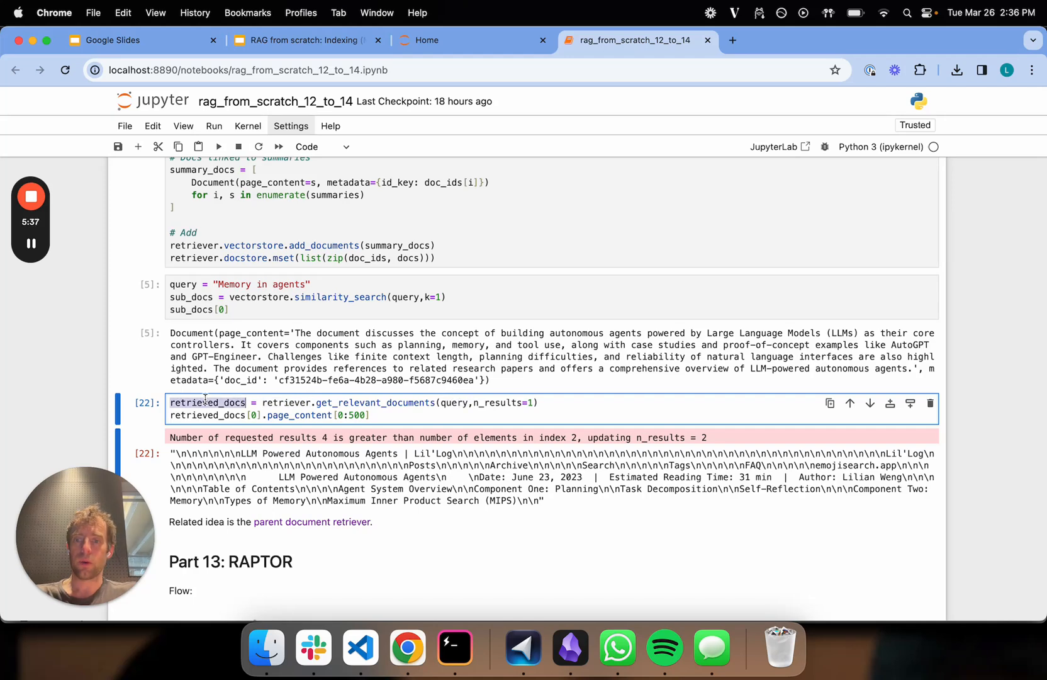
click(313, 521)
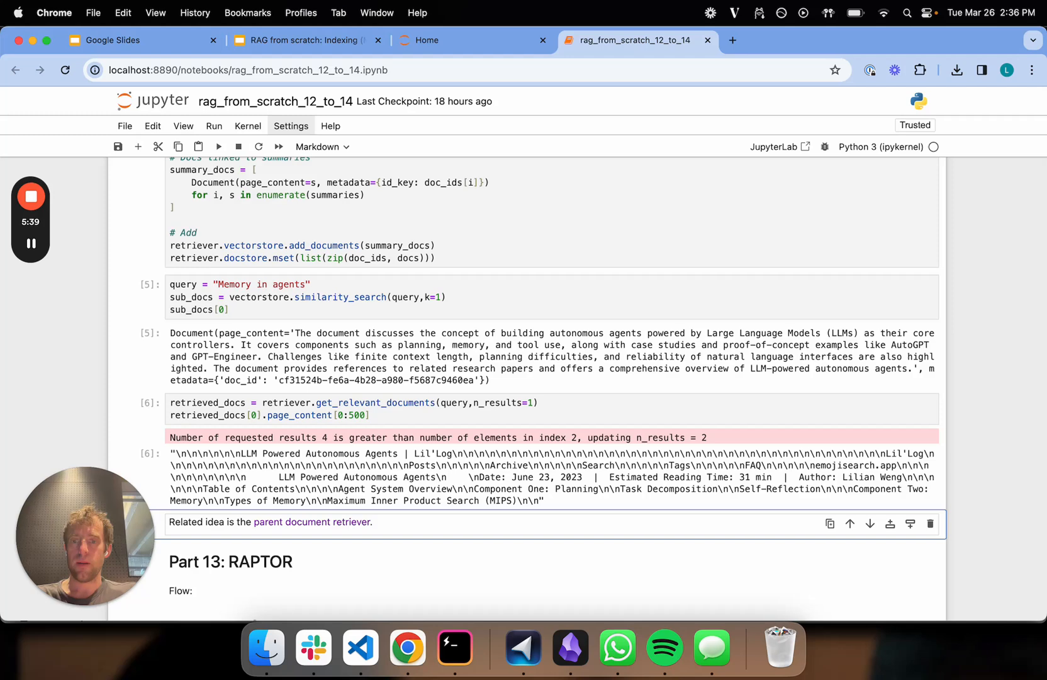
scroll(down, 3)
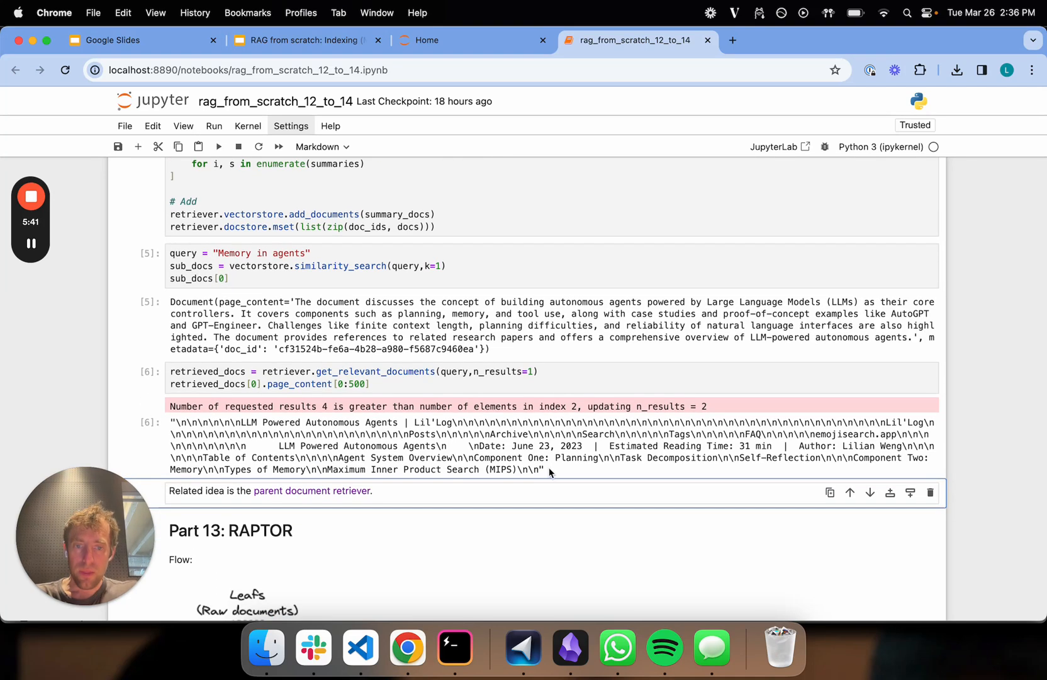
click(467, 371)
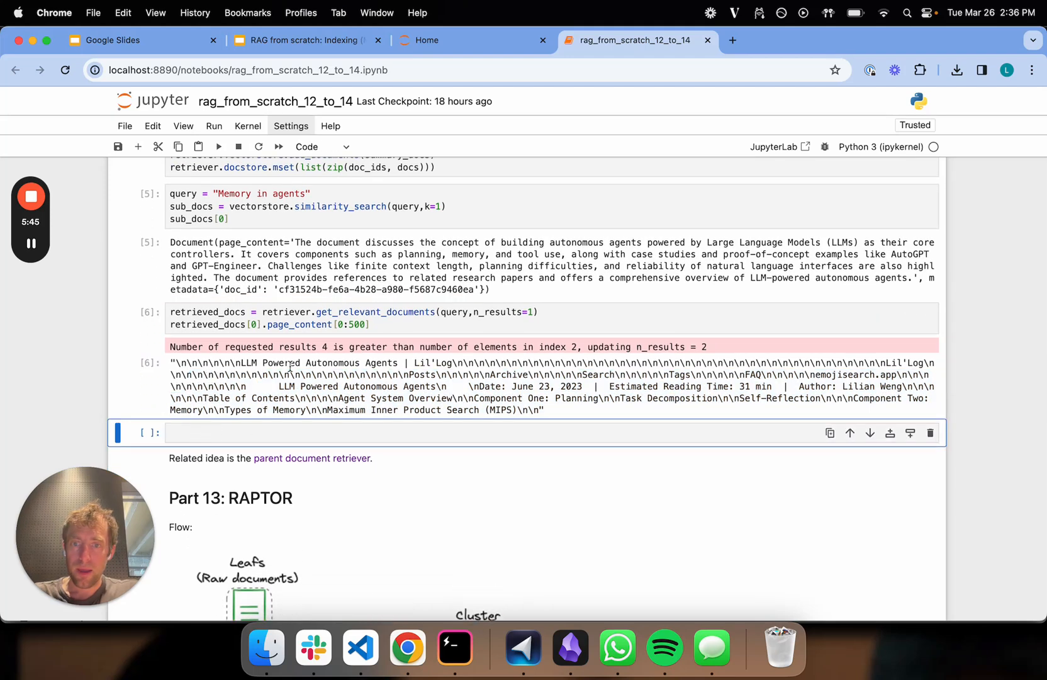
click(334, 318)
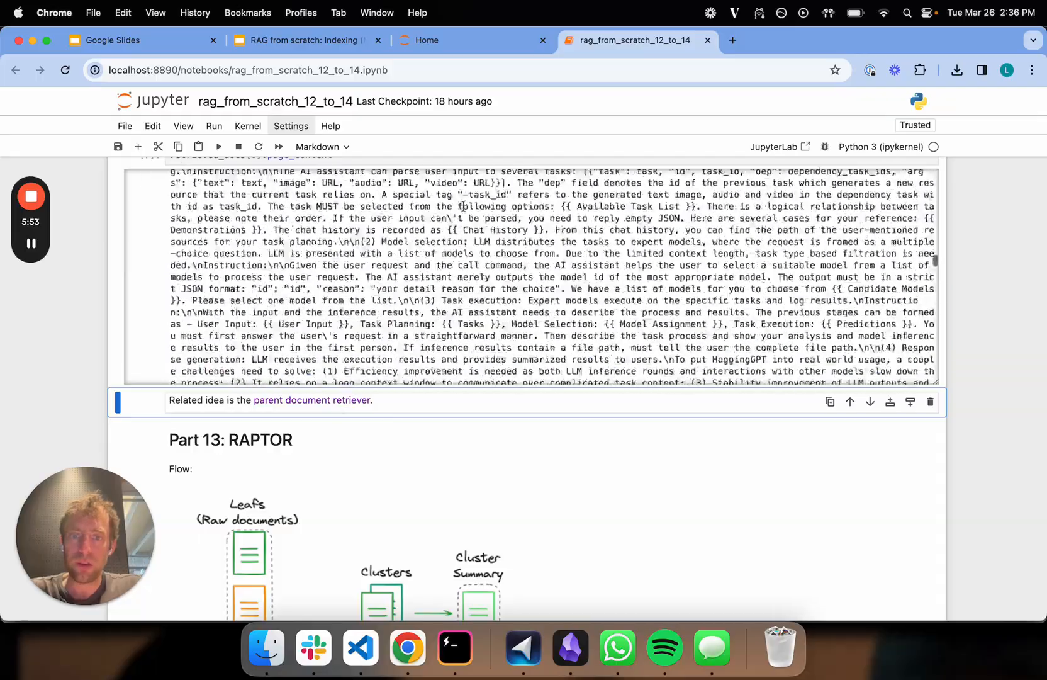
- Scroll back up to the docs links and document-loading code of the multi-representation section
scroll(down, 3)
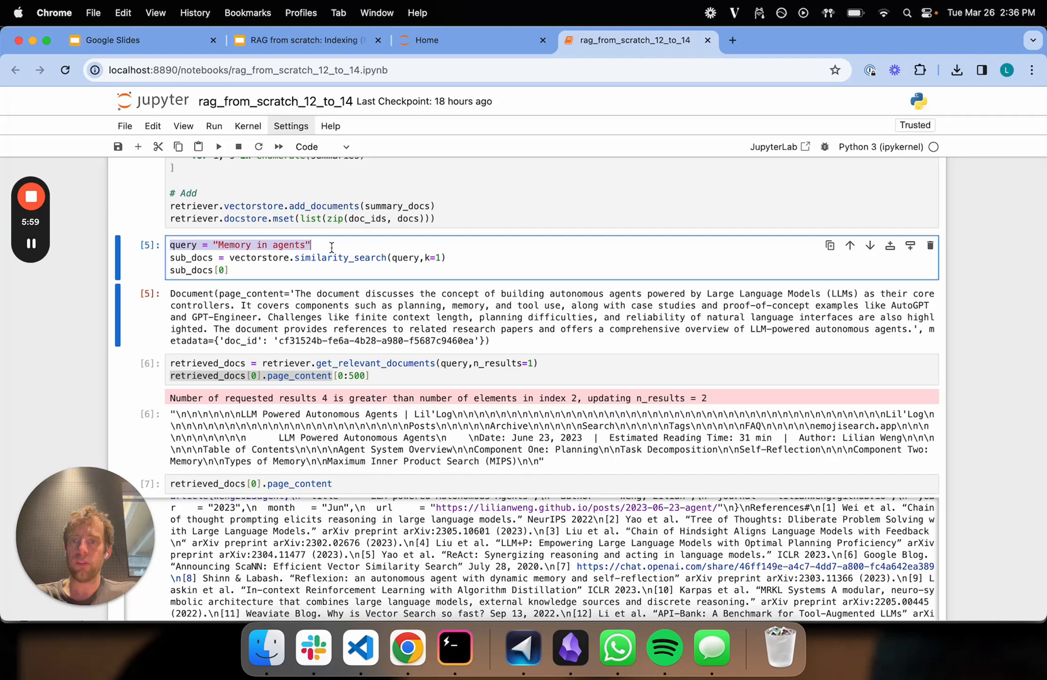
scroll(up, 3)
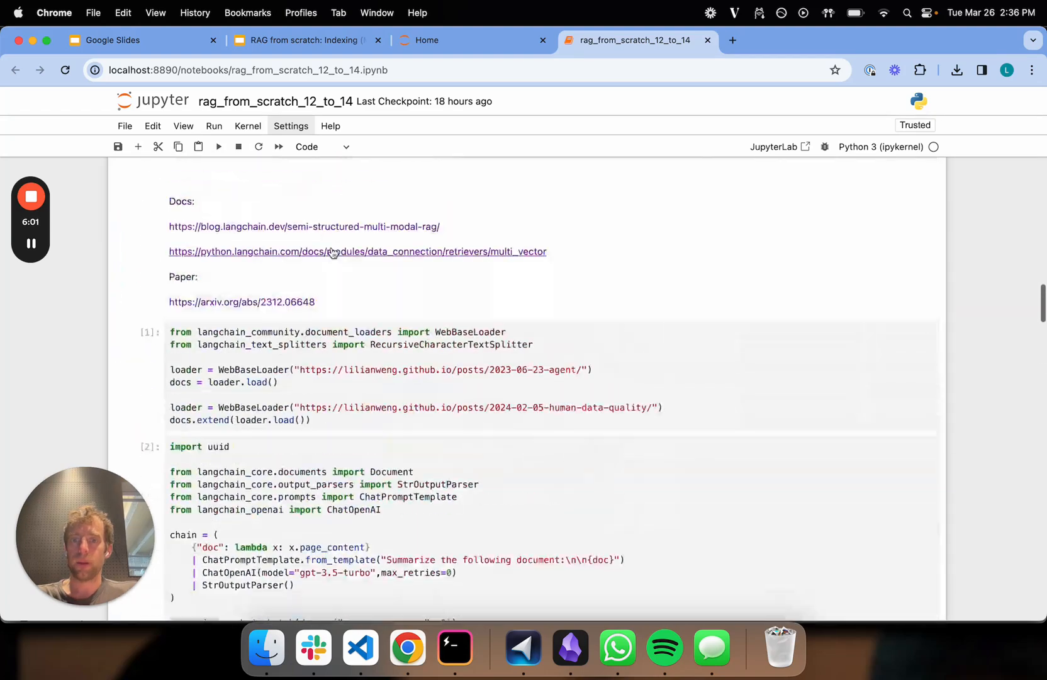
scroll(up, 3)
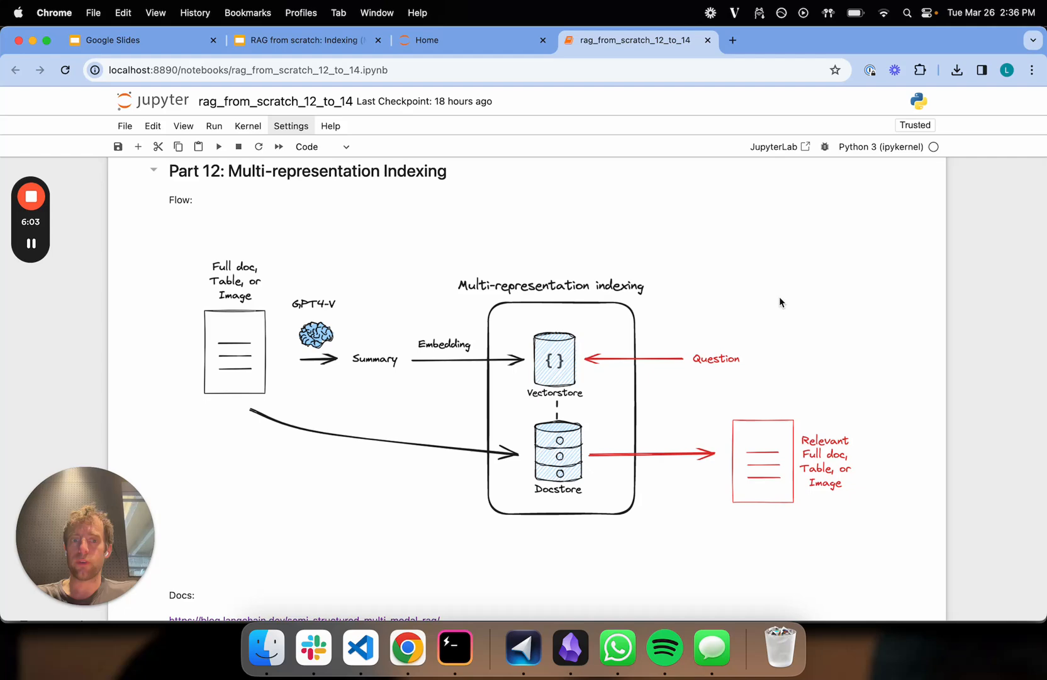
mouse_move(556, 384)
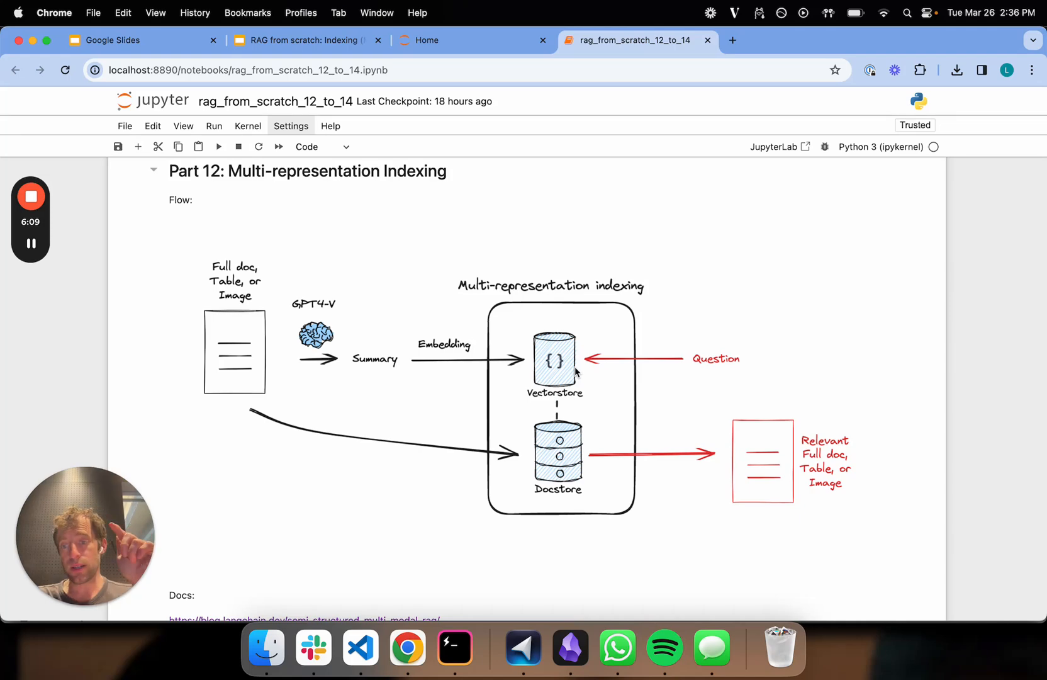
mouse_move(531, 346)
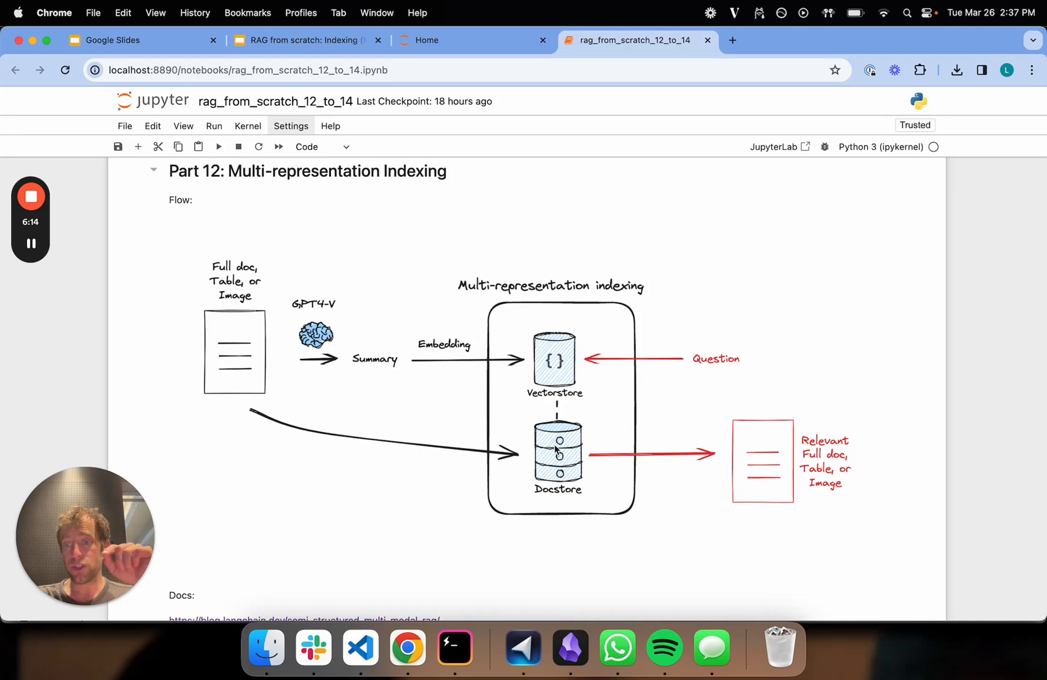
mouse_move(599, 537)
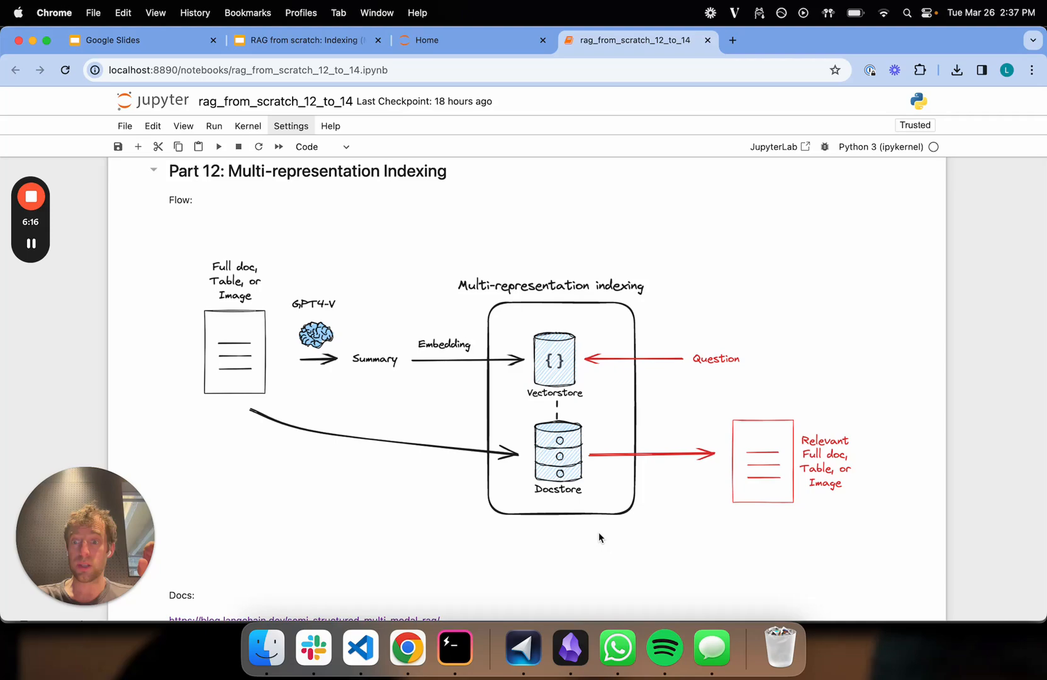
scroll(down, 3)
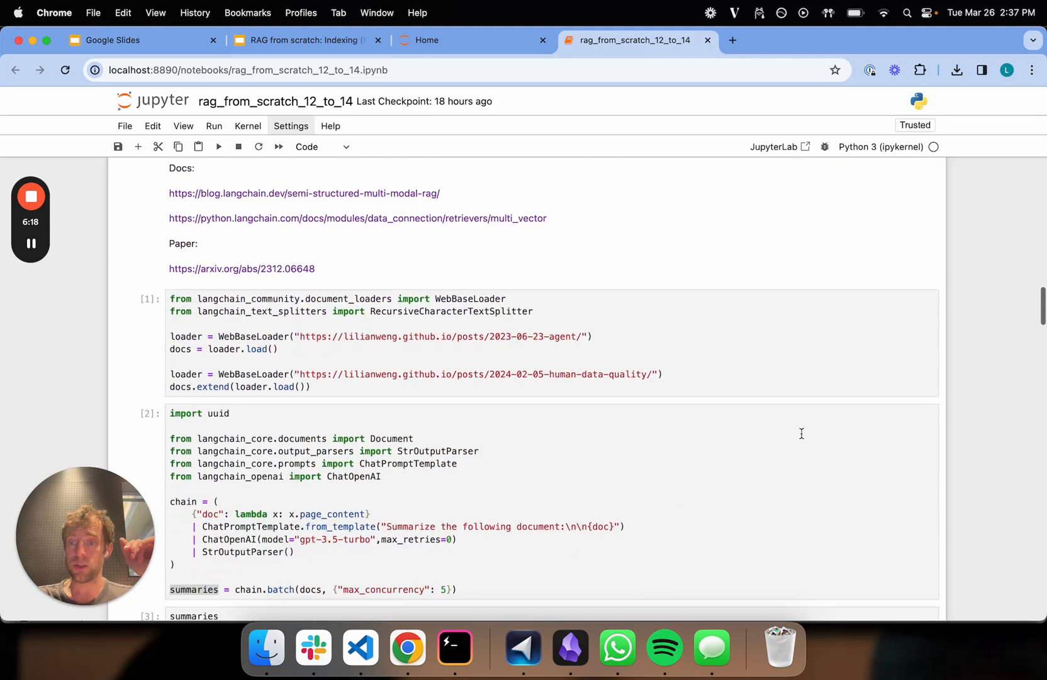
scroll(down, 3)
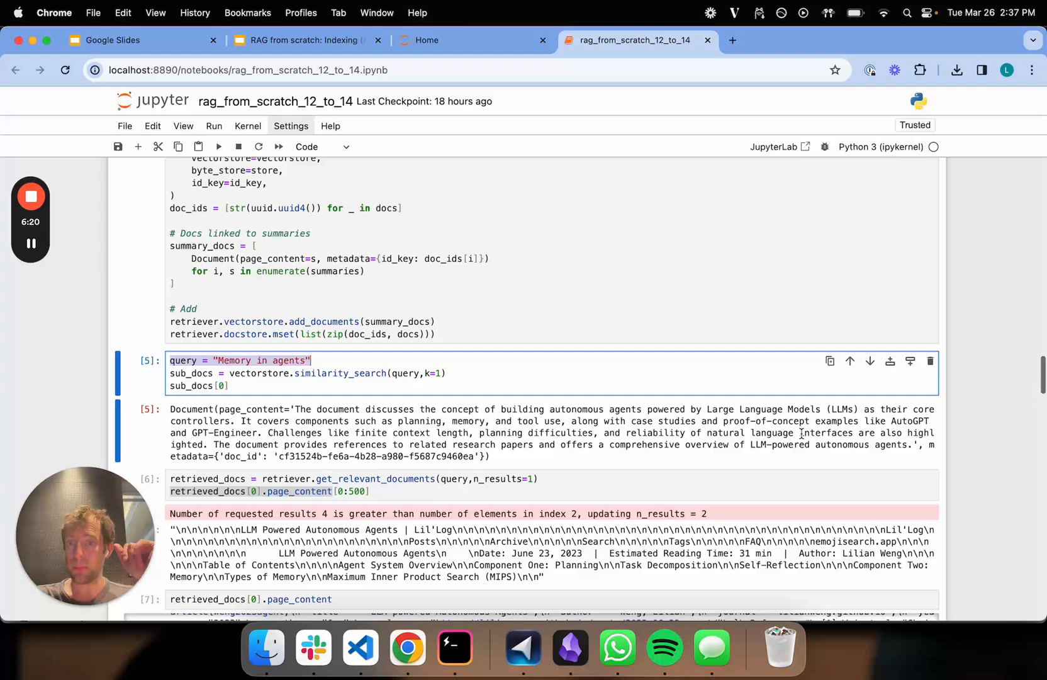
scroll(down, 3)
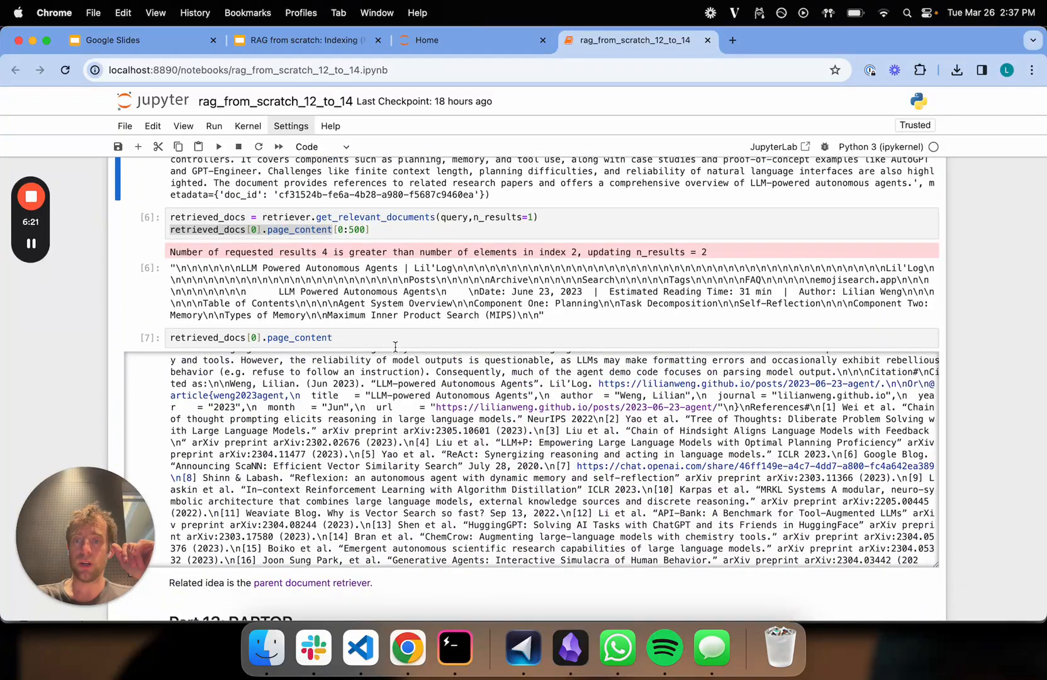
scroll(up, 3)
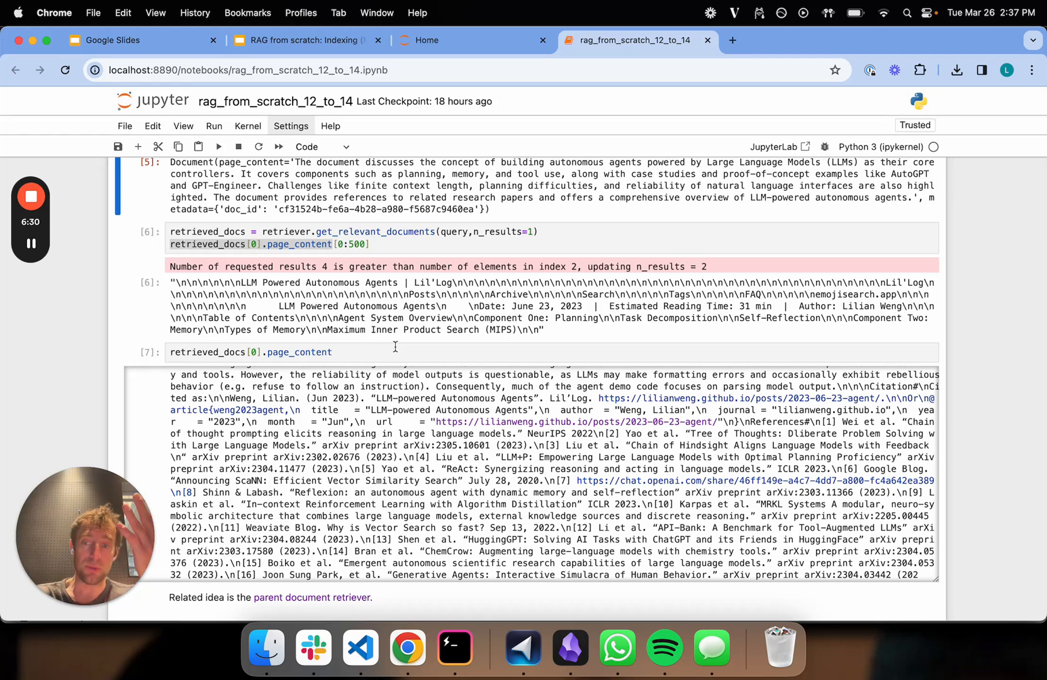